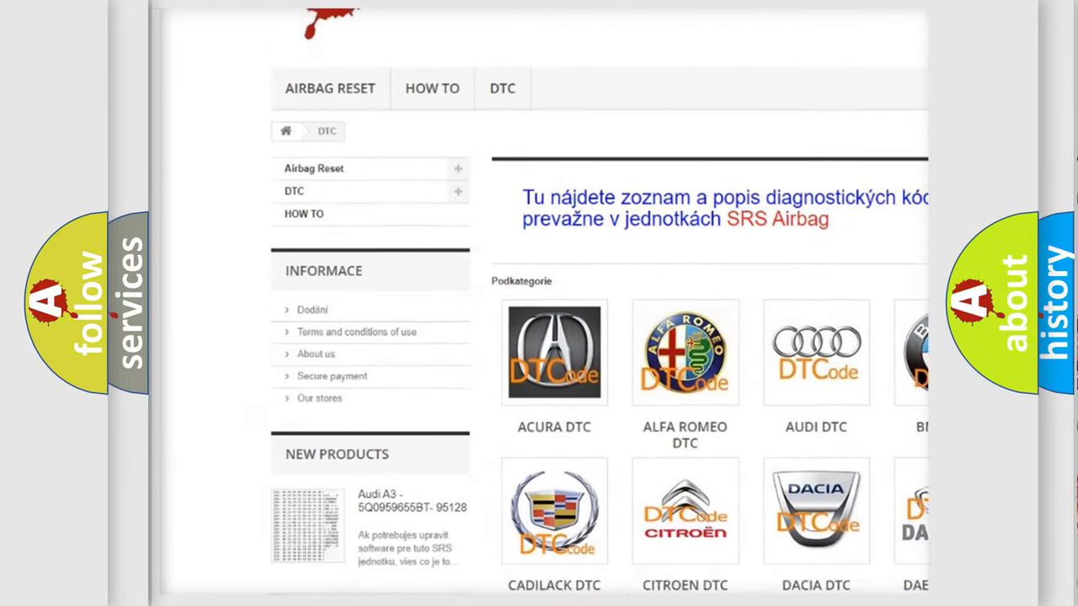
scroll(down, 3)
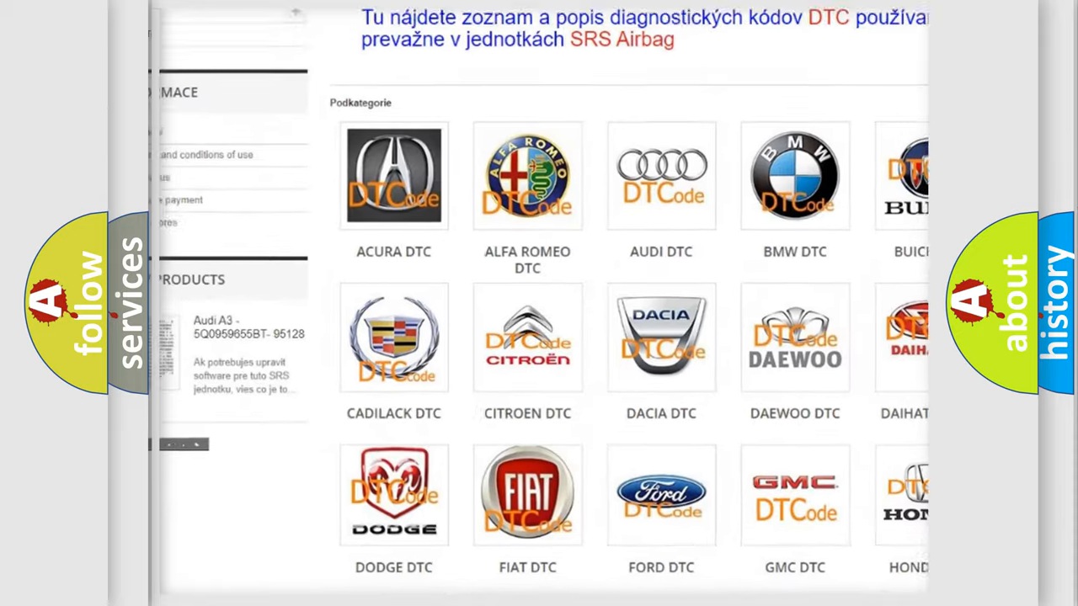
scroll(down, 3)
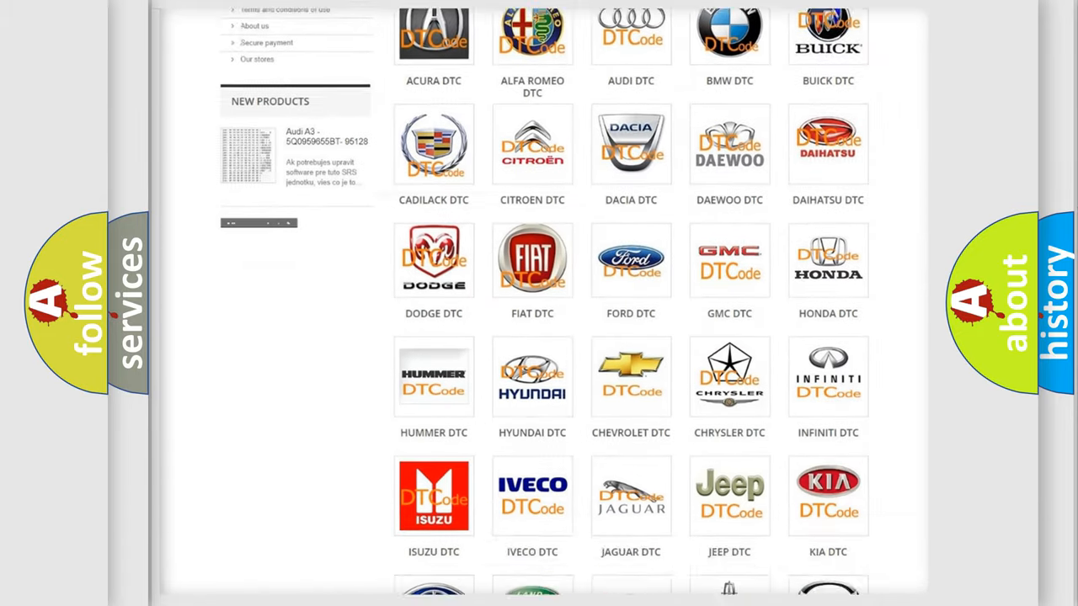
scroll(down, 3)
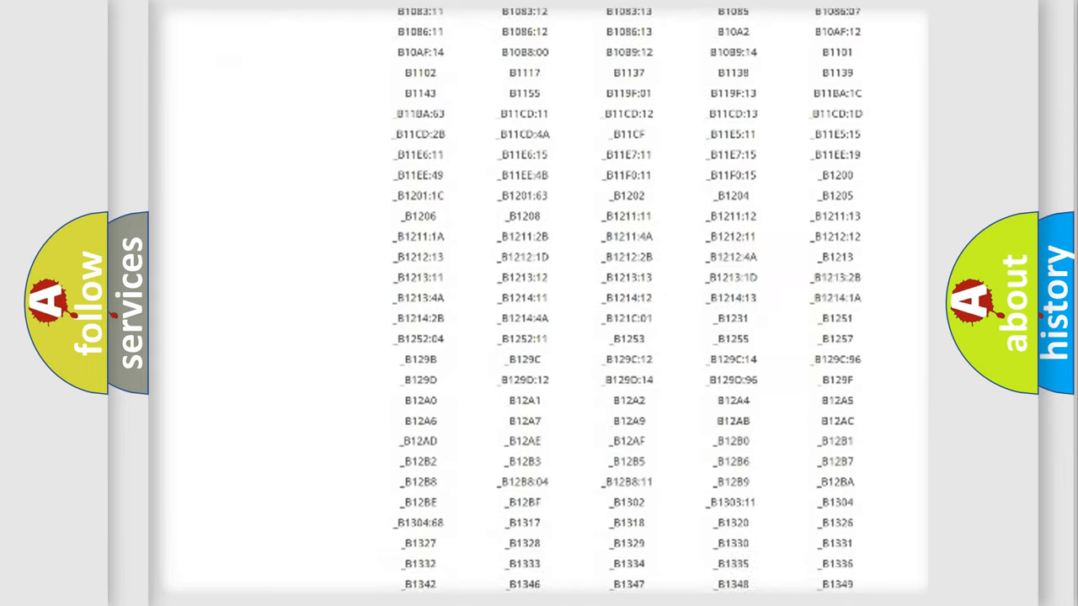
scroll(down, 3)
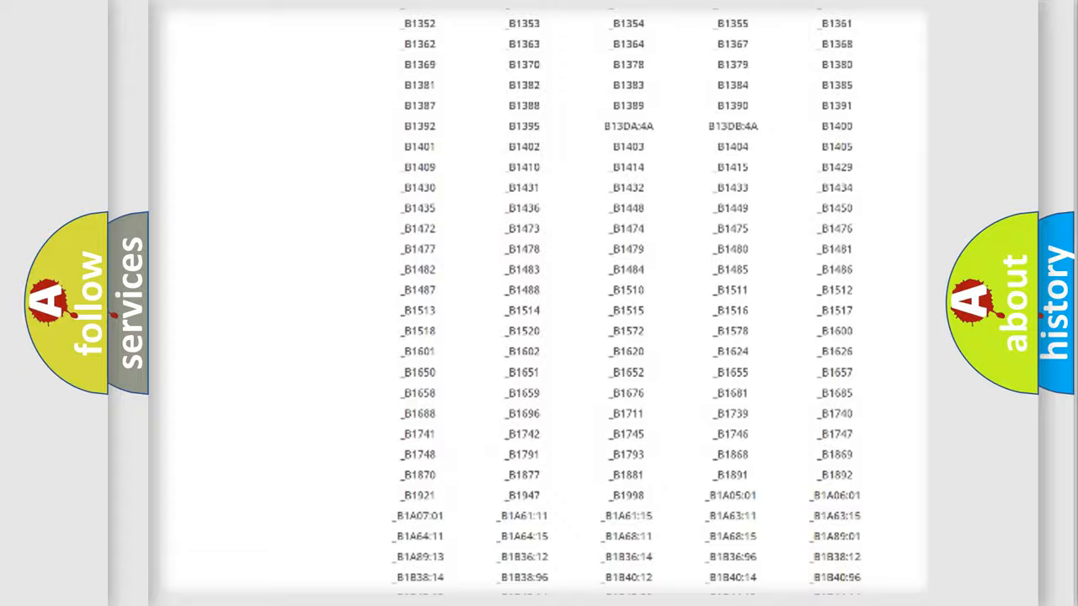